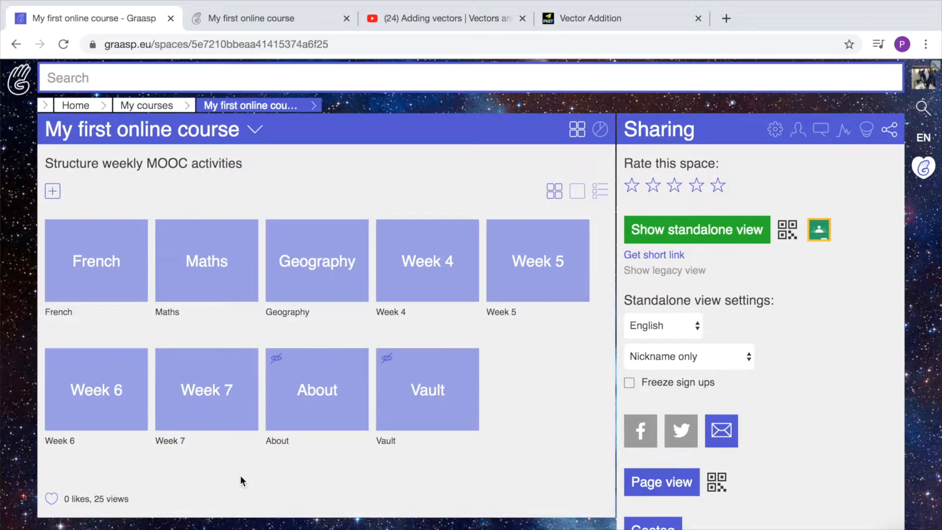
mouse_move(193, 279)
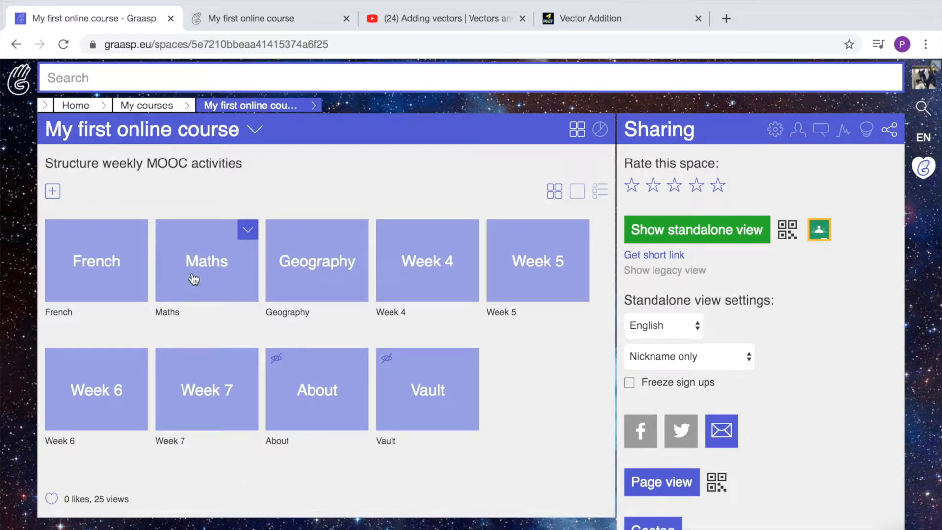
Open the Maths space, then switch to the Khan Academy 'Adding vectors' video tab
left_click(207, 261)
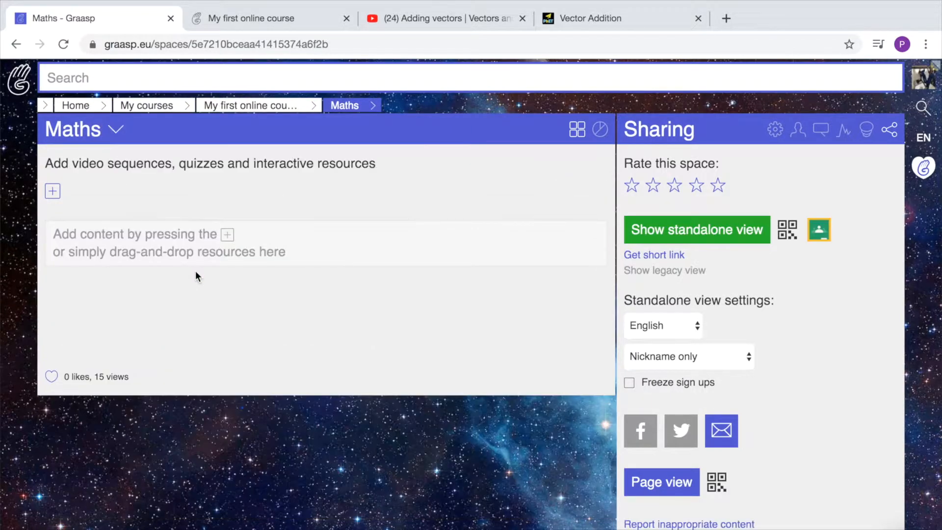
left_click(439, 18)
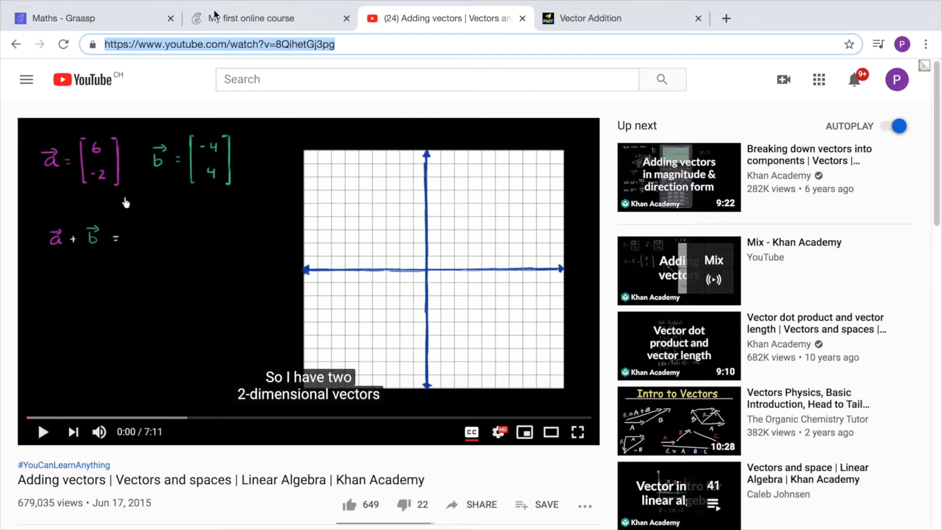
mouse_move(342, 65)
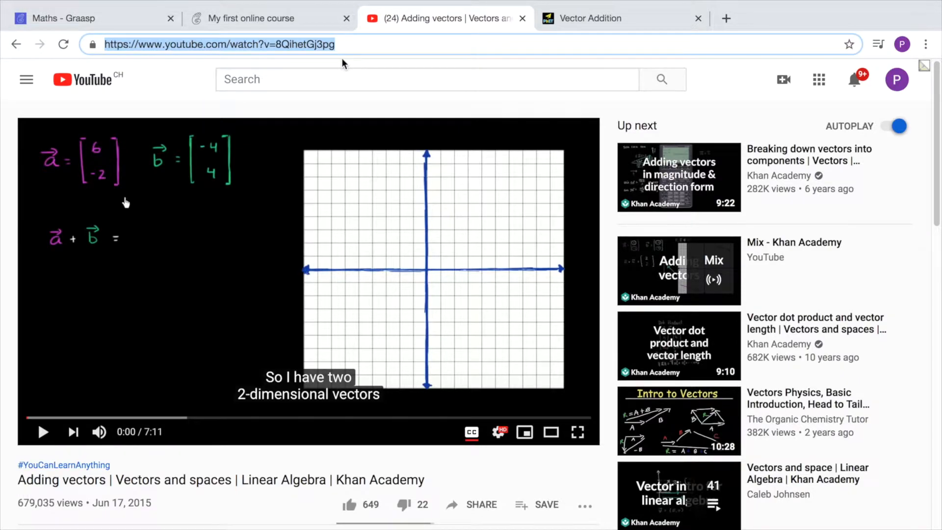
left_click(63, 18)
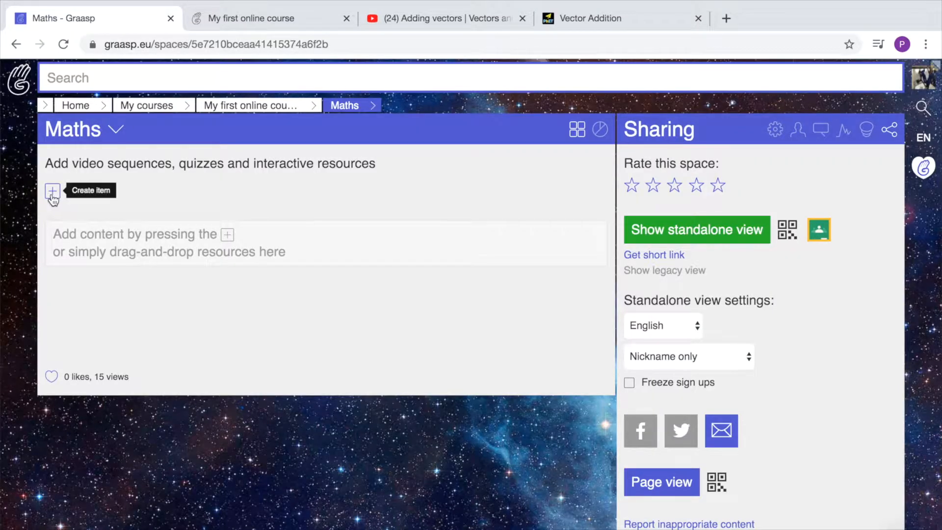
left_click(52, 192)
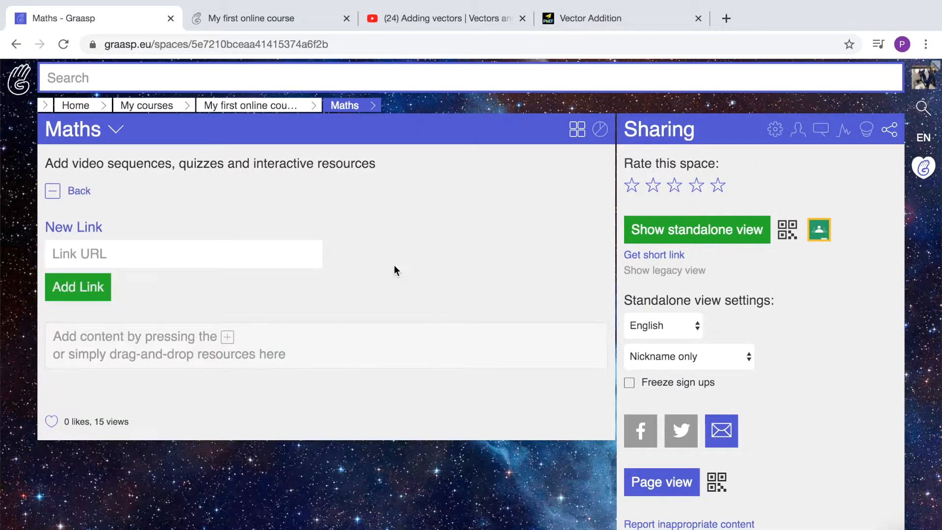
type("https://www.youtube.com/watch?v=8QihetGj3pg")
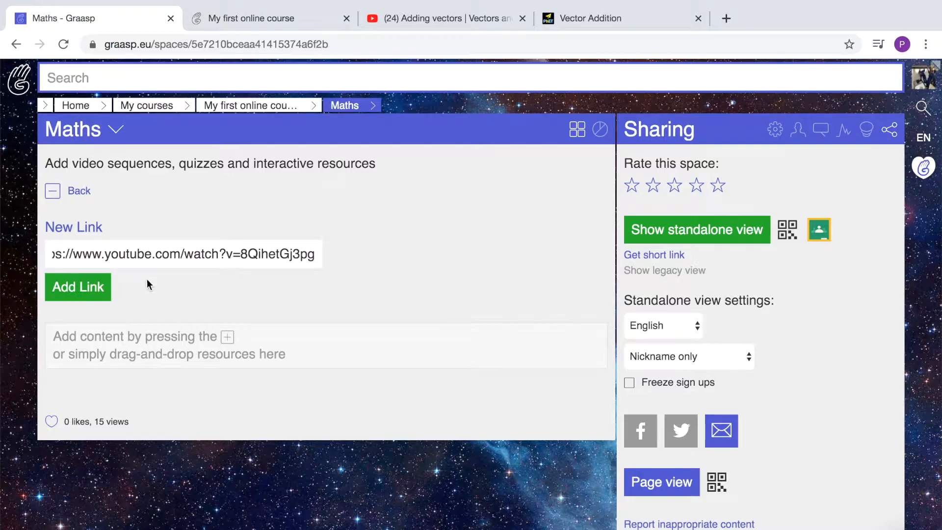
left_click(78, 287)
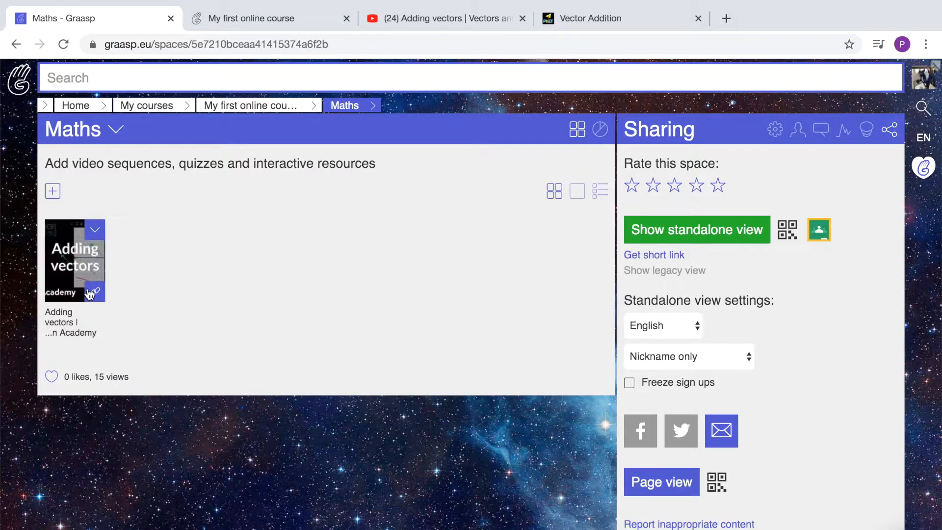
left_click(75, 260)
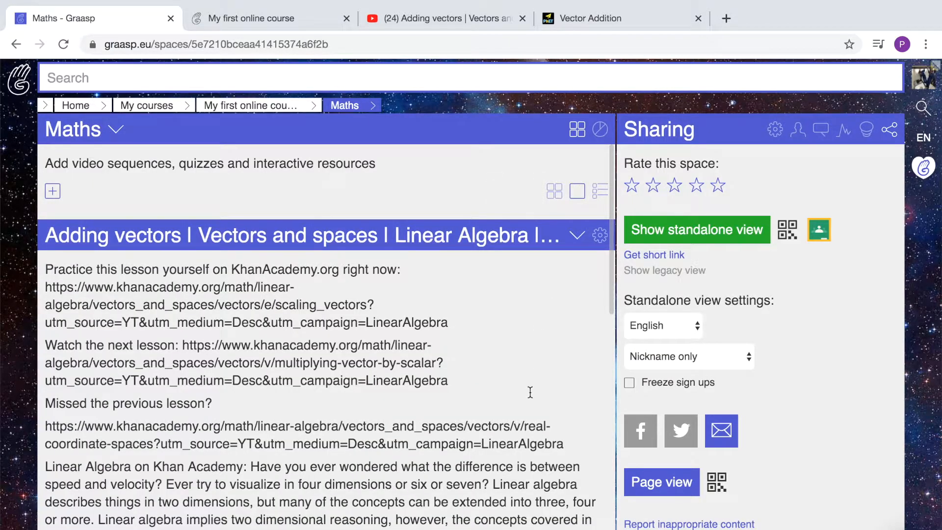
Replace the long imported YouTube description with 'Watch this video !'
scroll("down", 3)
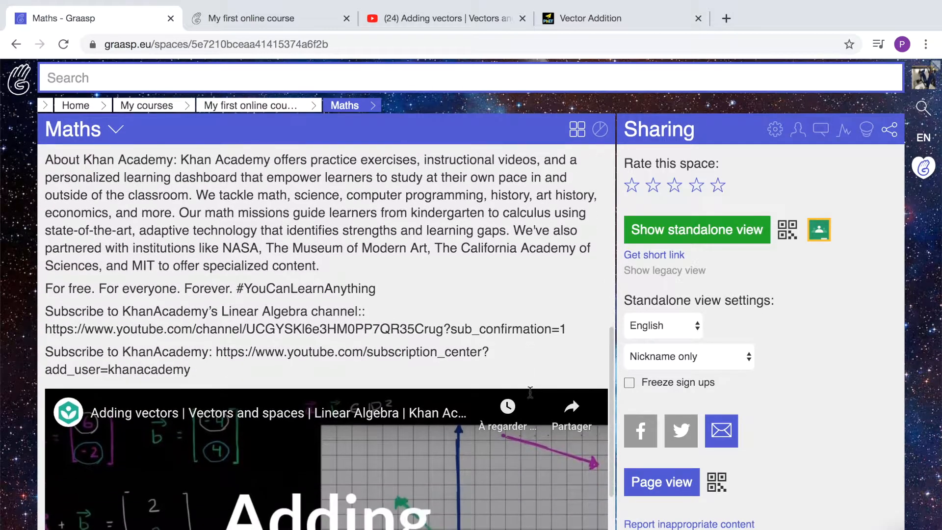
scroll("down", 3)
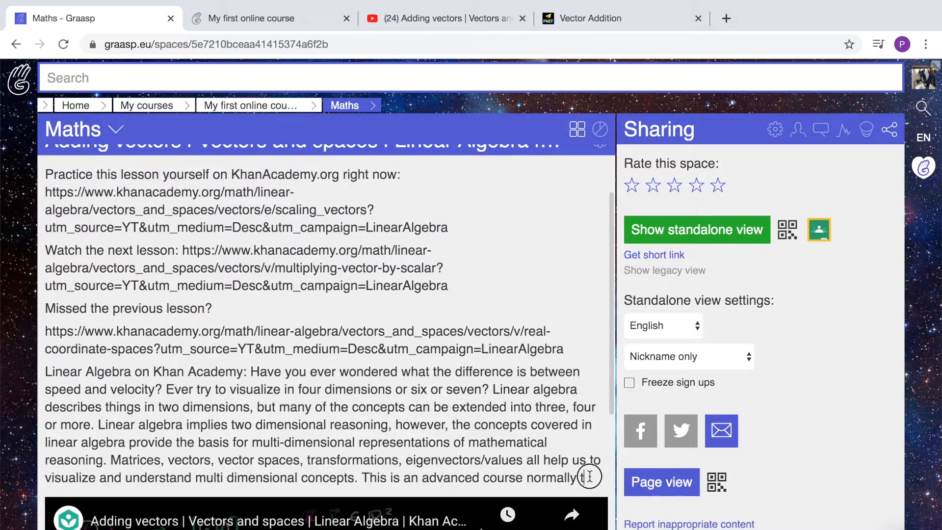
left_click_drag(585, 477, 36, 424)
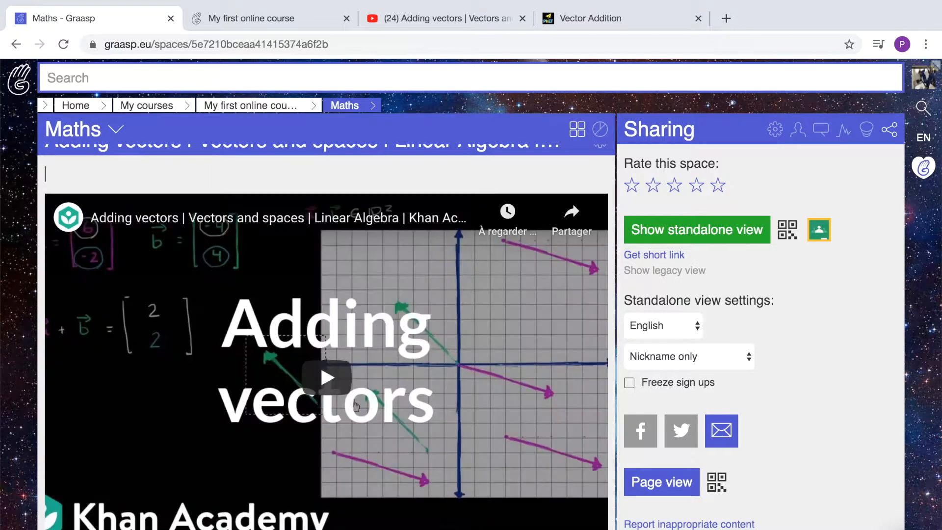
type("Watch this video !")
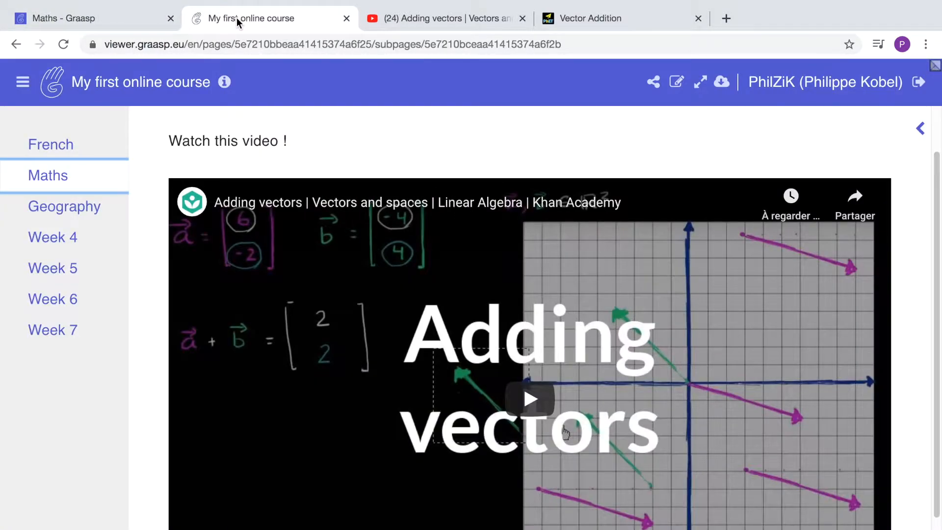
mouse_move(414, 159)
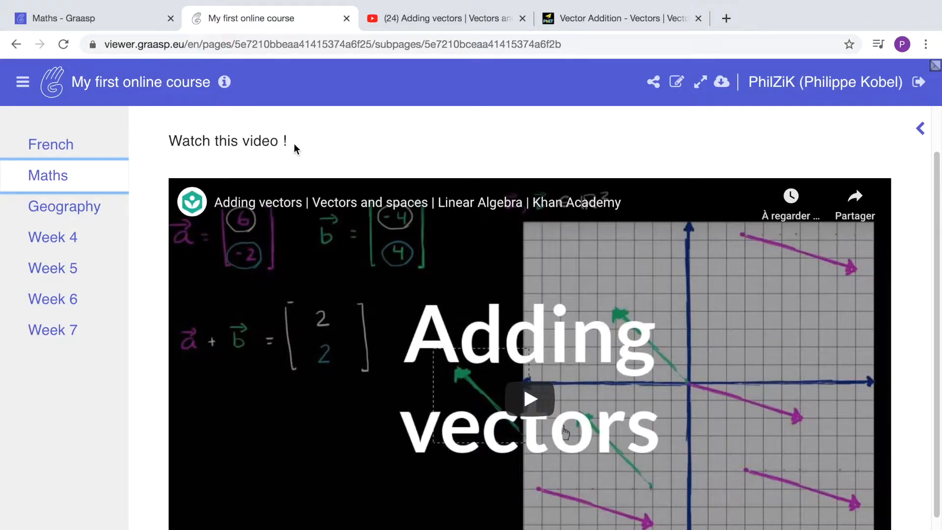
Launch the PhET Vector Addition simulation and grab its web address
left_click(623, 18)
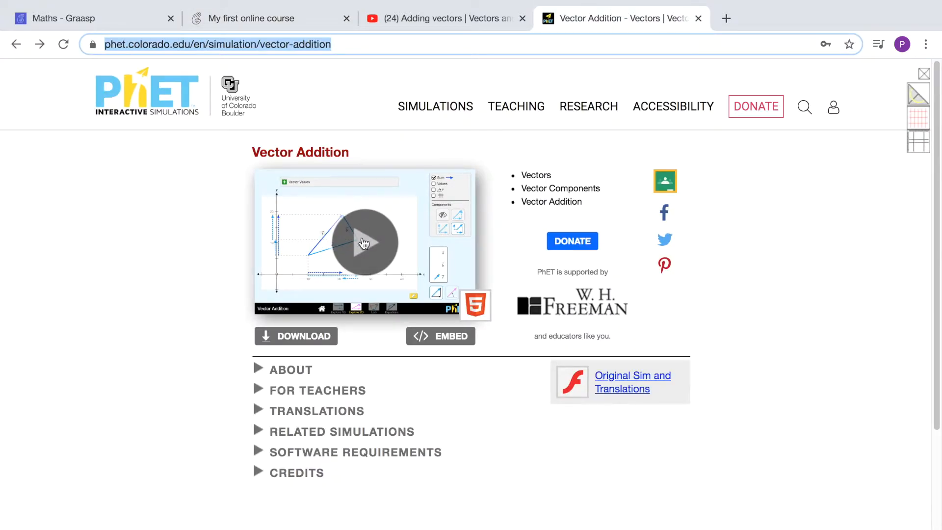
left_click(365, 242)
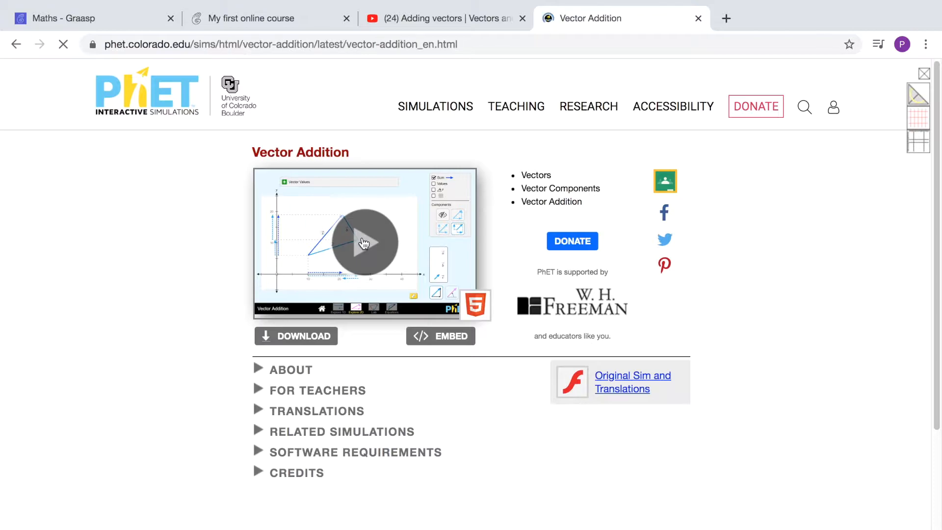
left_click(362, 242)
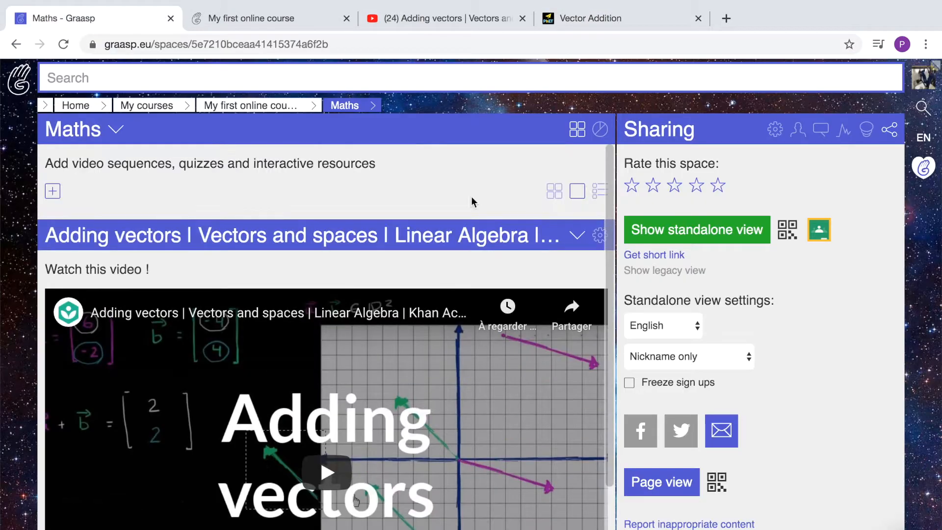
Add the PhET Vector Addition link to Maths and reload the space
left_click(52, 191)
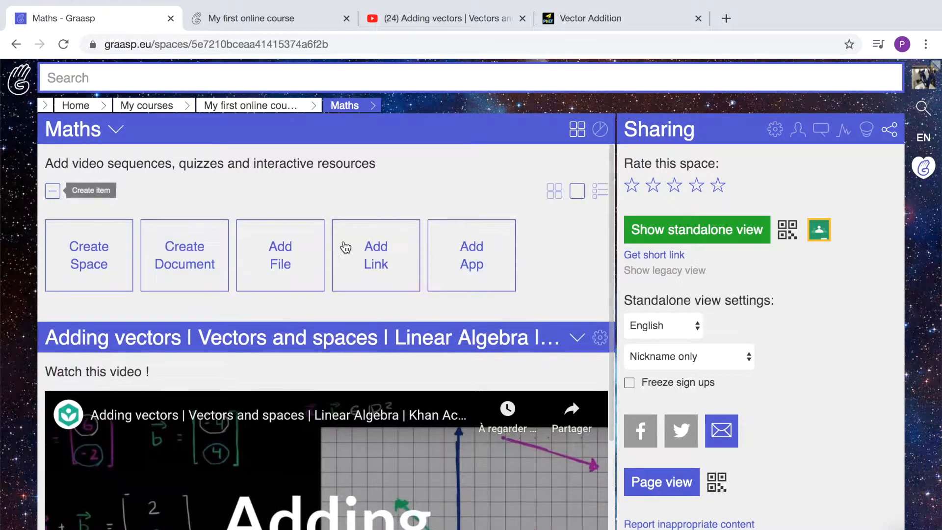
left_click(375, 255)
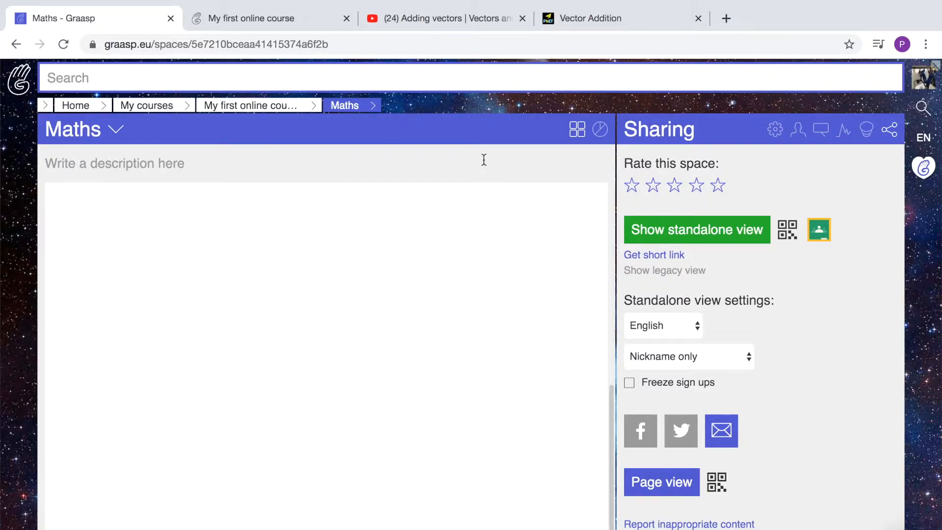
left_click(215, 44)
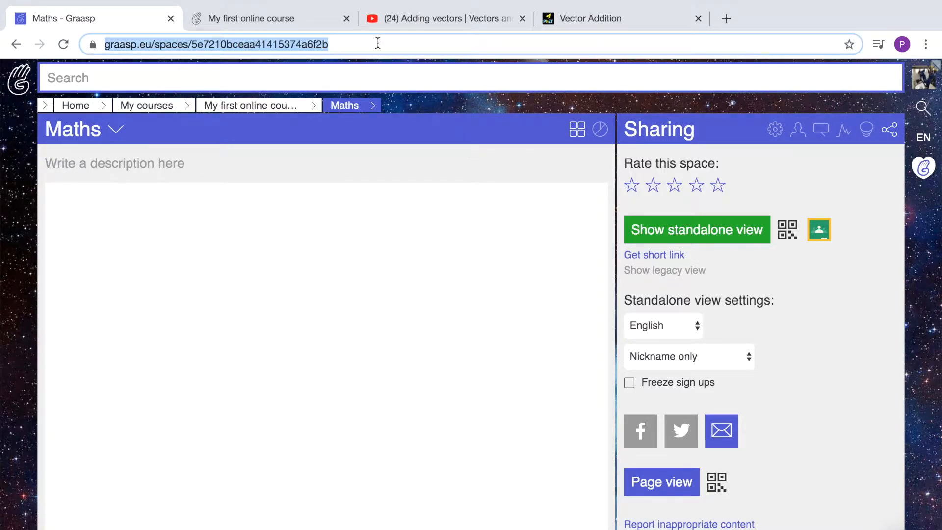
left_click(698, 229)
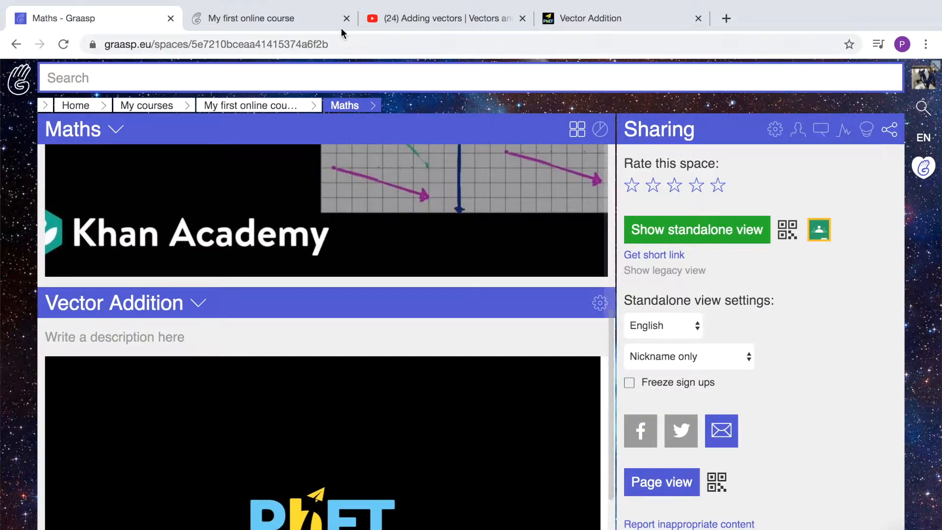
Preview the updated Maths page in the Graasp Viewer tab
left_click(250, 18)
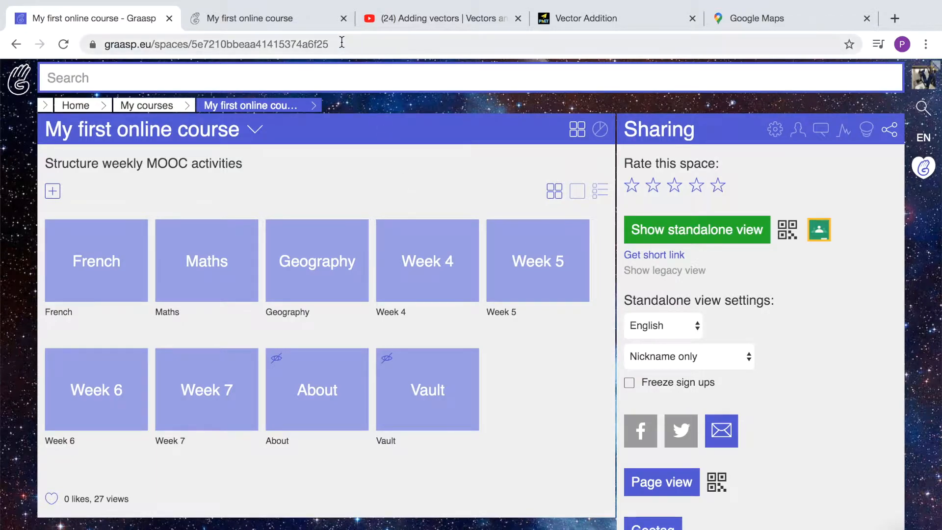
mouse_move(768, 18)
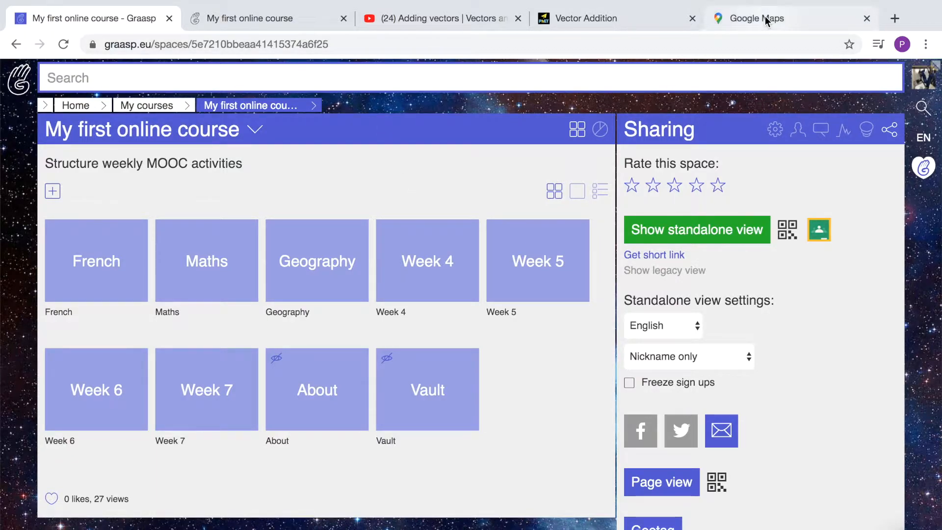
Look at the Geneva map in Google Maps, then open the Geography space
left_click(768, 18)
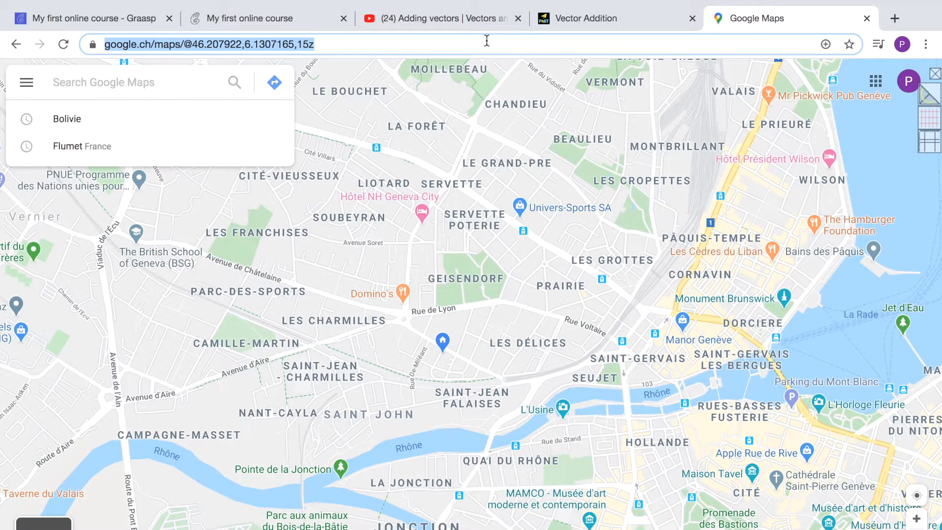
left_click(88, 17)
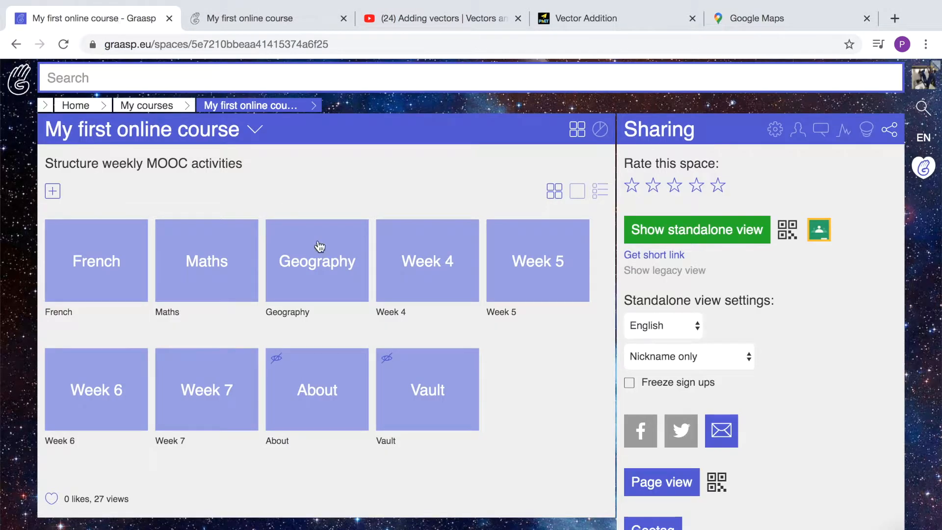
left_click(317, 260)
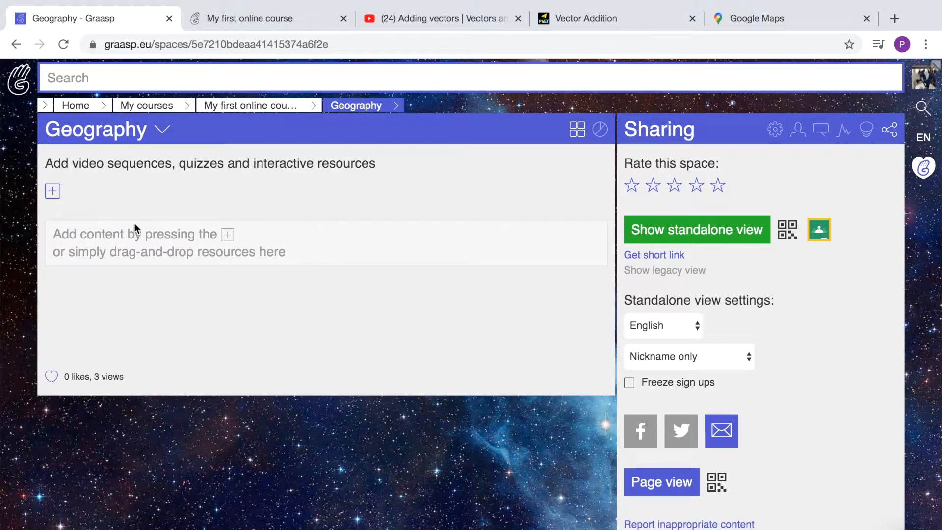
Add the Geneva map link to Geography and pan it on the course's Geography page
left_click(52, 191)
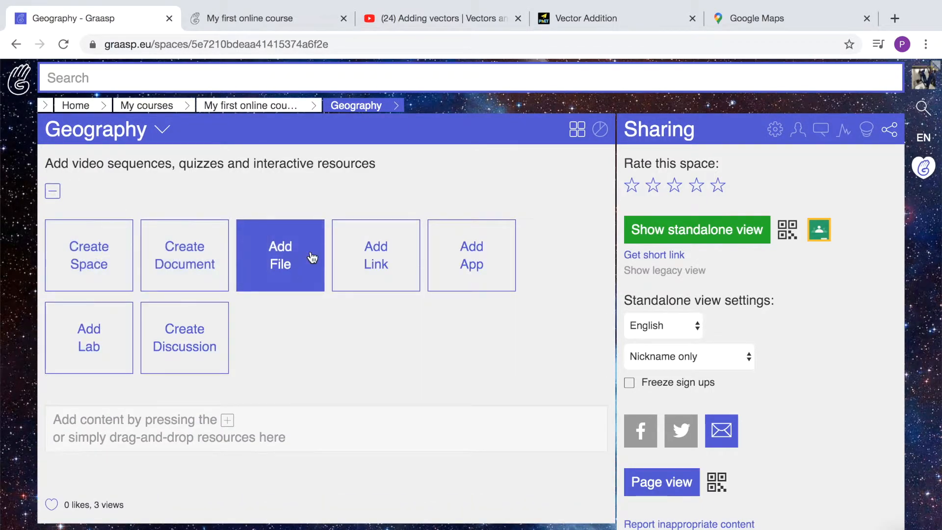
left_click(376, 255)
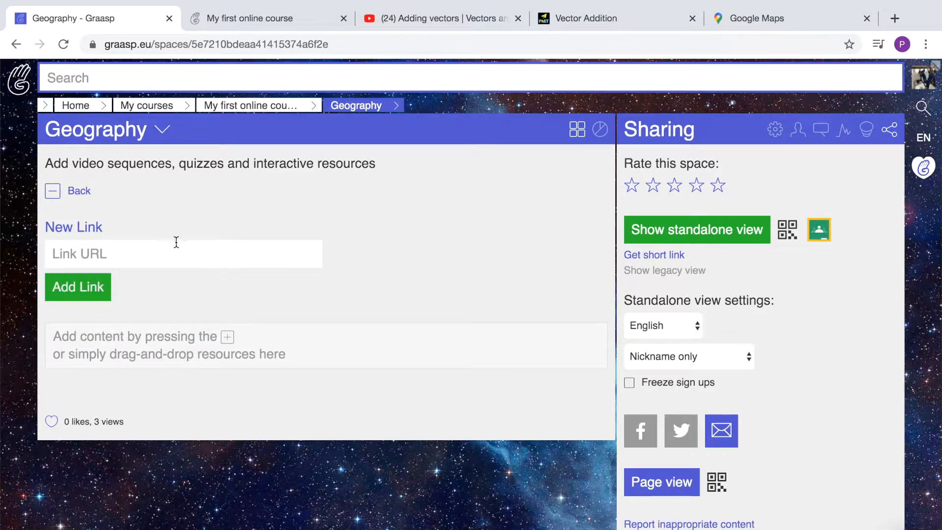
left_click(78, 287)
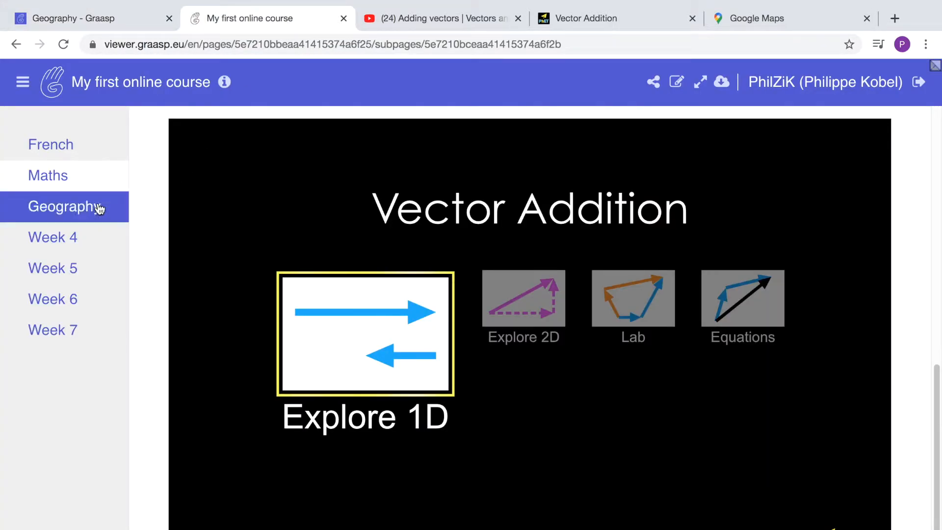
left_click(63, 206)
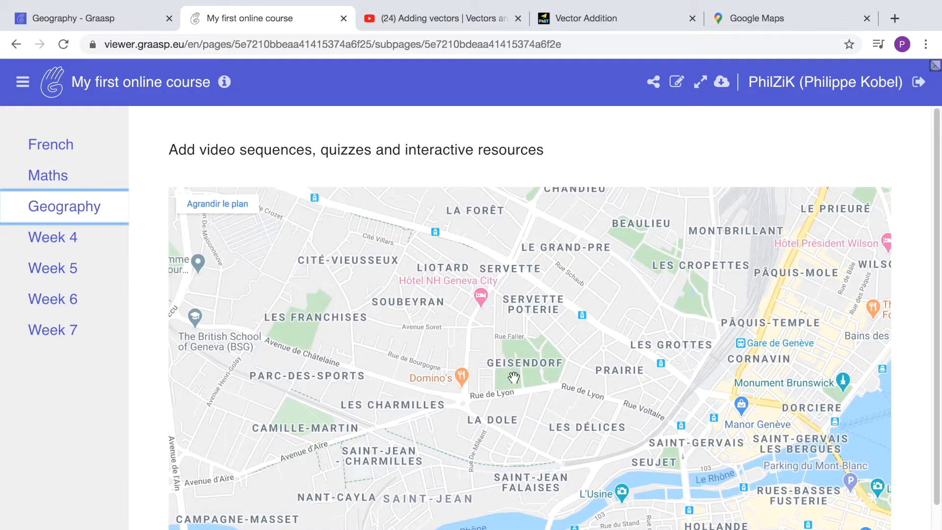
left_click_drag(514, 375, 547, 283)
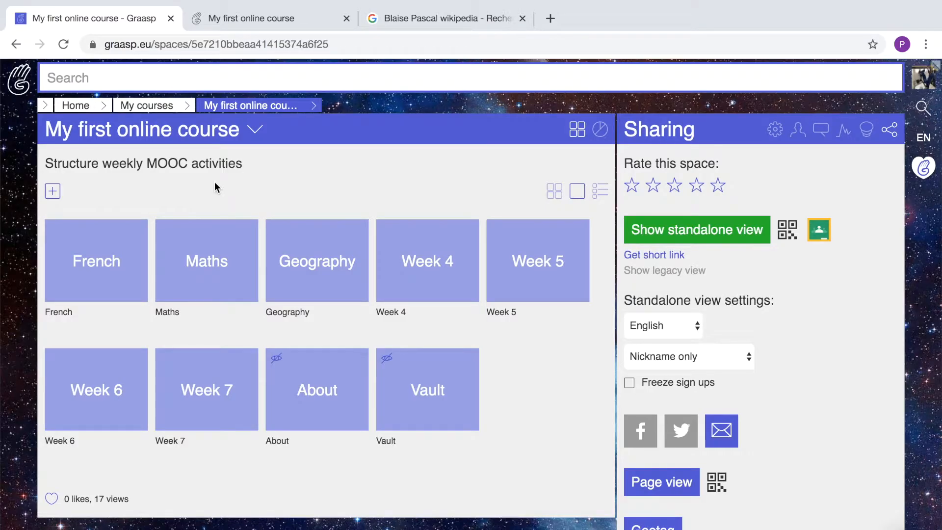
mouse_move(160, 194)
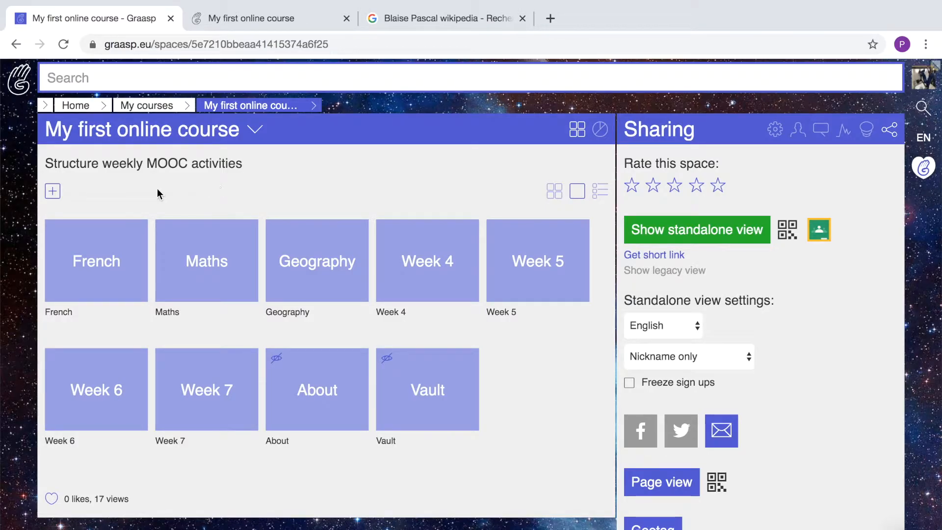
mouse_move(108, 263)
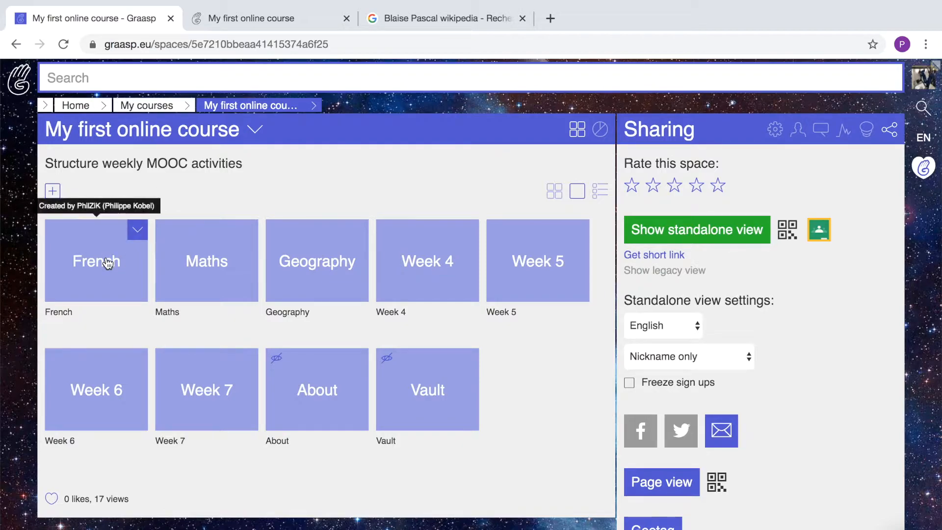
Open the French space holding Pascal.pdf
left_click(96, 262)
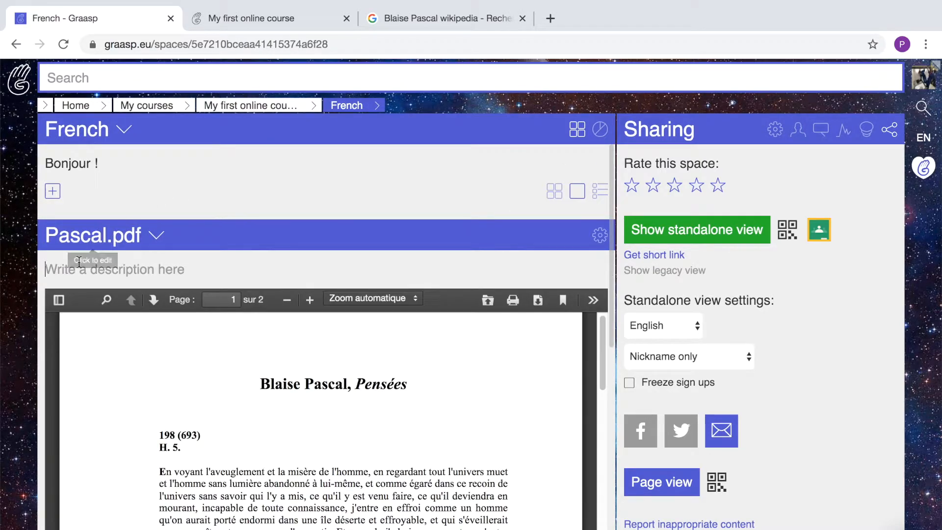
mouse_move(63, 273)
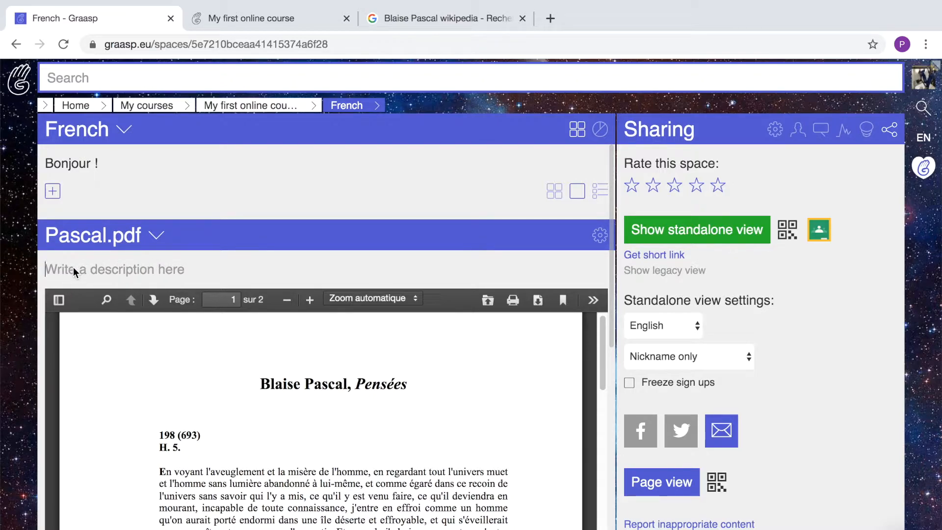
Type 'Les pensées de Pascal' and 'Veuillez lire ce texte.', then select the title line
type("Les pe")
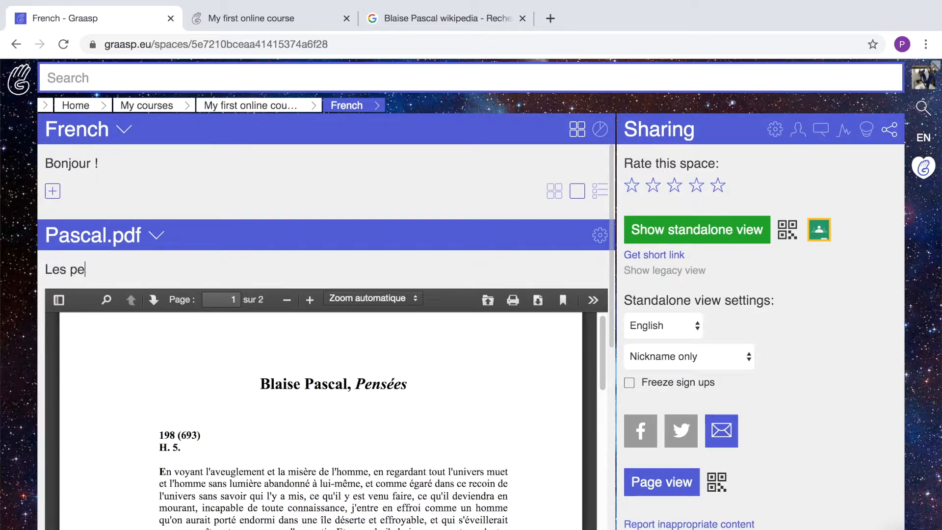
type("nsées de Pasca")
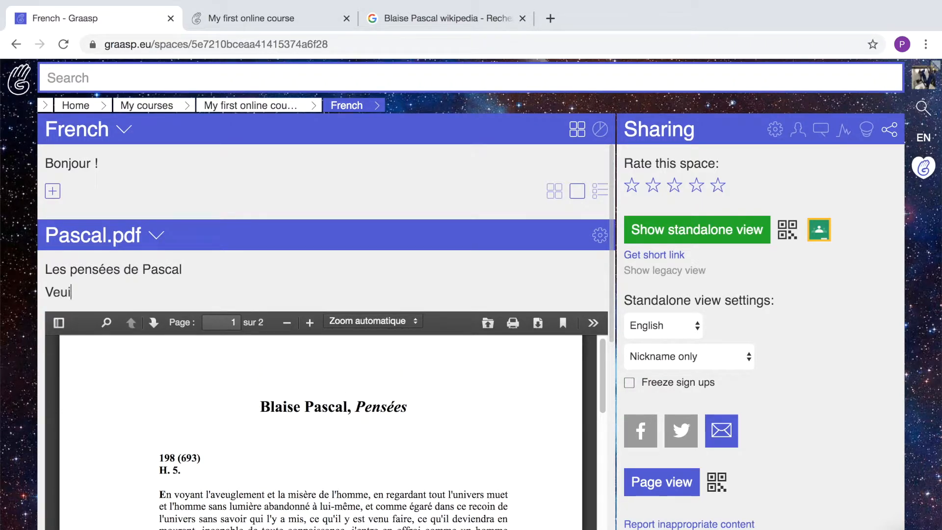
type("llez lire ce te")
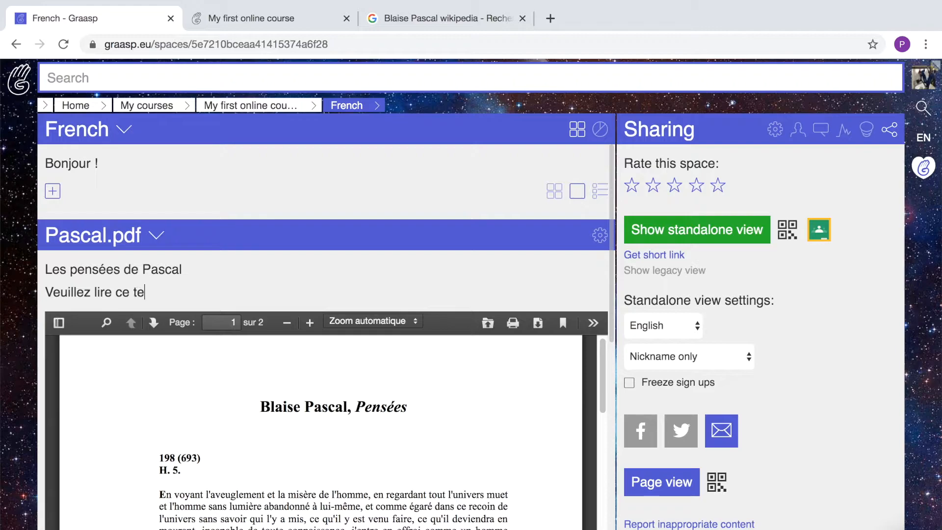
type("xte.")
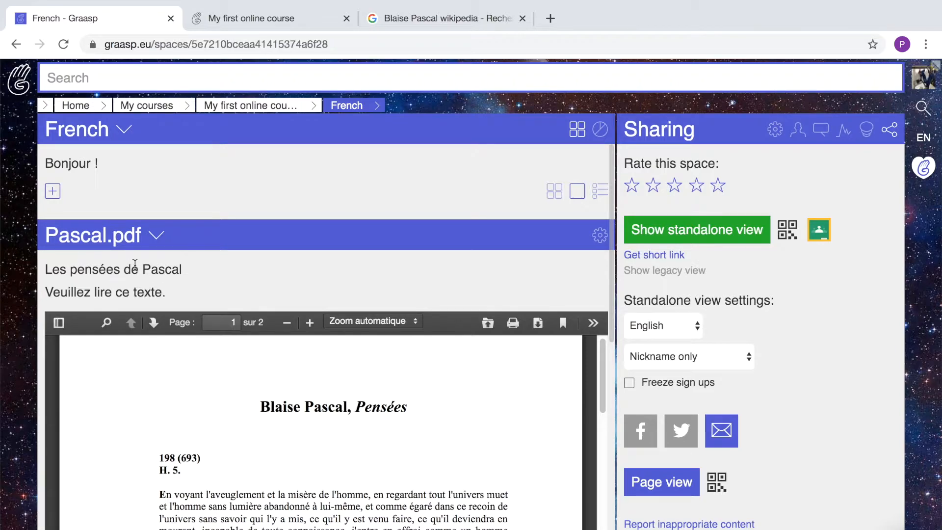
triple_click(113, 270)
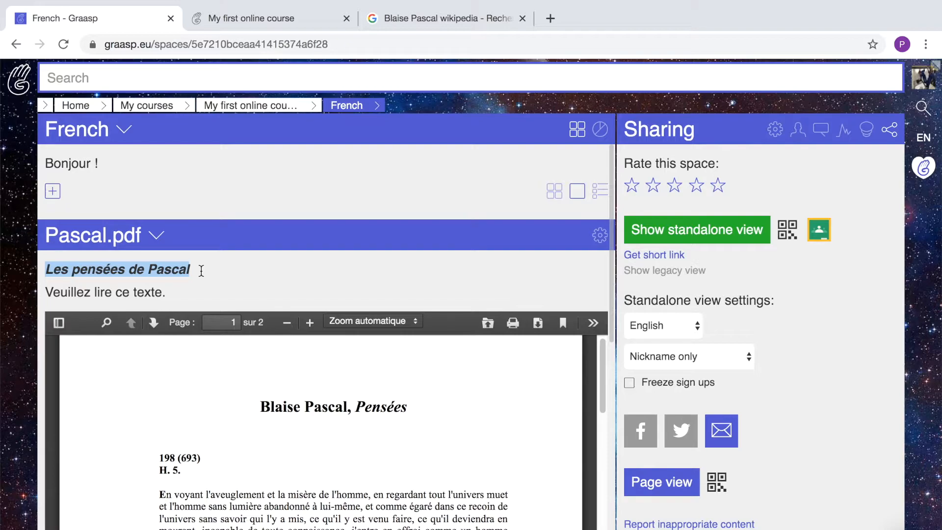
mouse_move(178, 290)
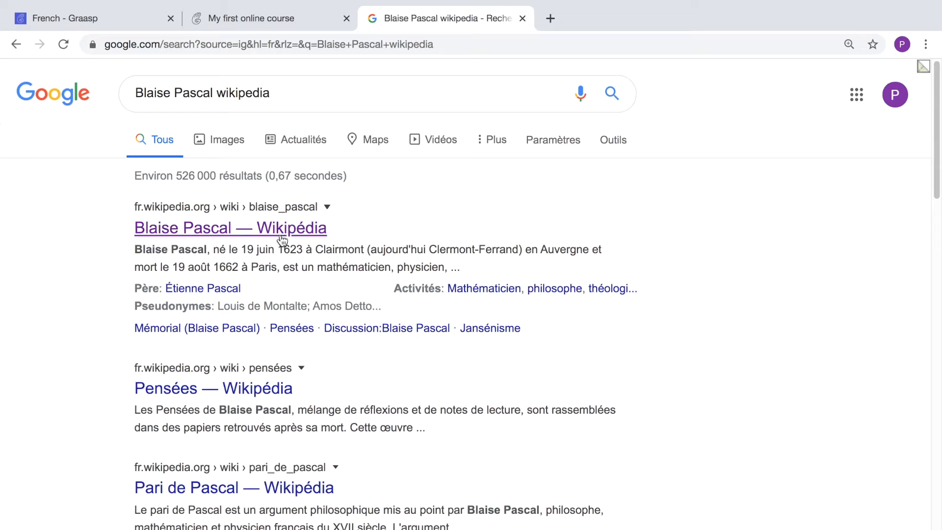
Open the 'Blaise Pascal — Wikipédia' article from the Google results
left_click(231, 227)
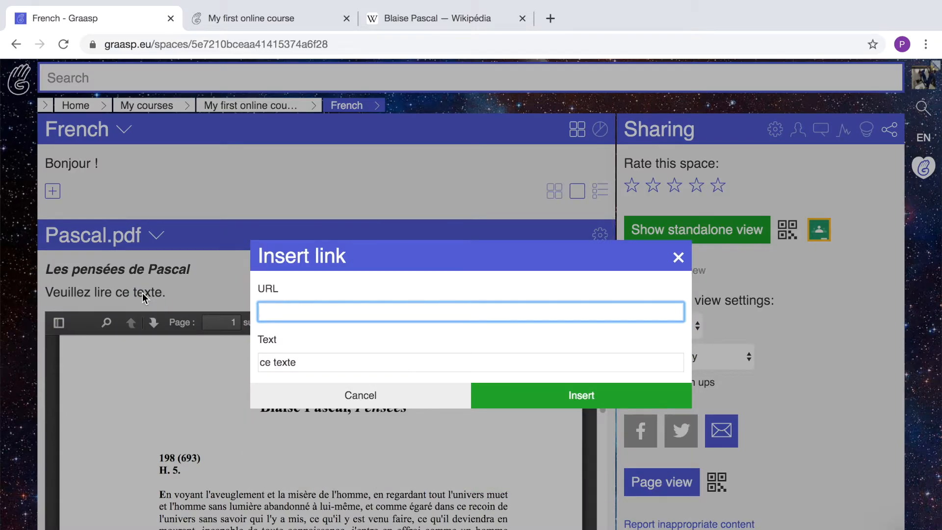
type("https://fr.wikipedia.org/wiki/Blaise_Pascal")
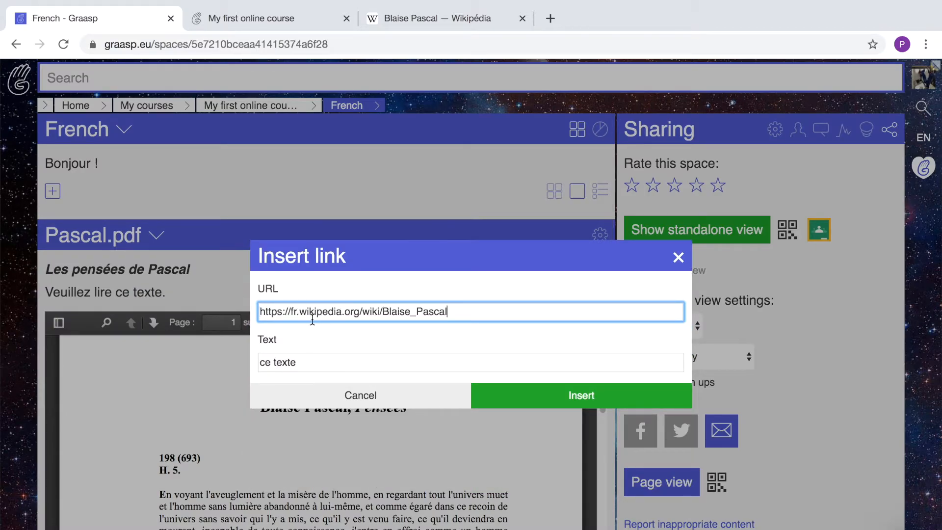
left_click(581, 395)
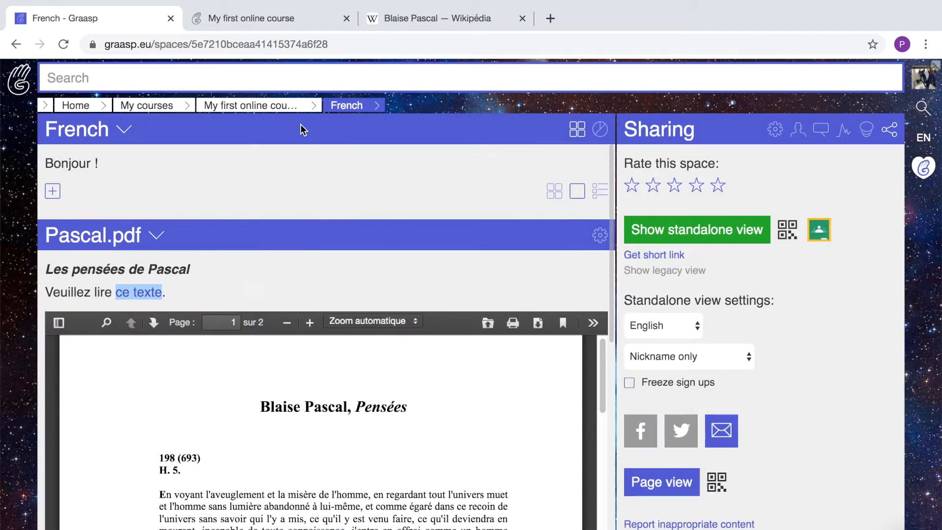
left_click(251, 18)
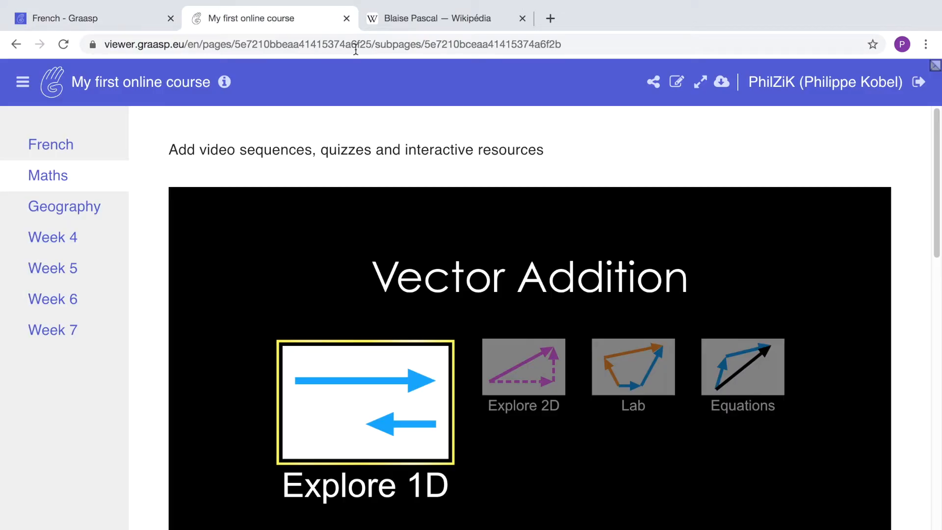
left_click(51, 144)
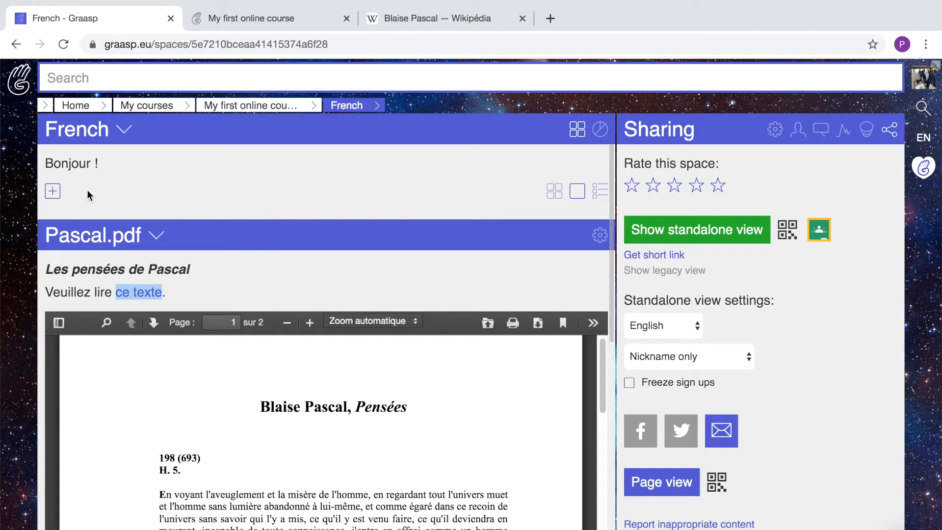
mouse_move(52, 191)
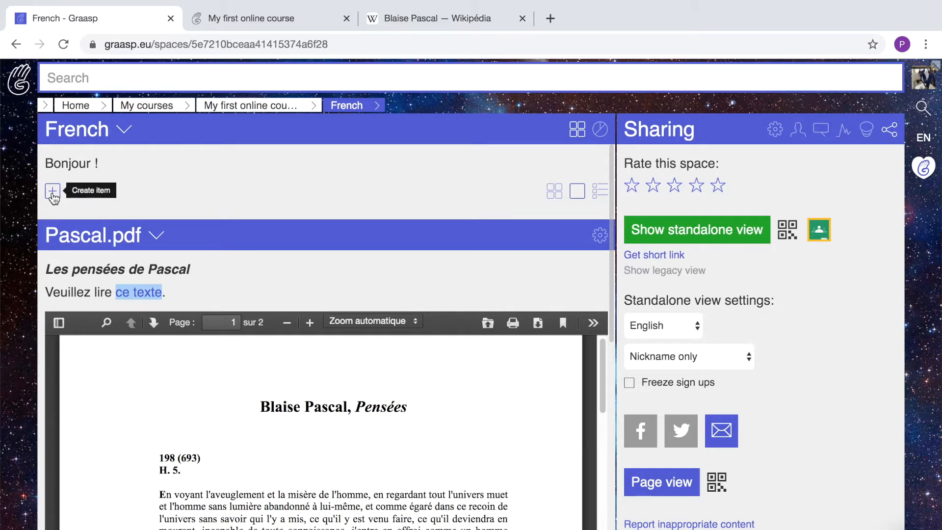
Create a new Document item named 'My text' in the French space
left_click(52, 190)
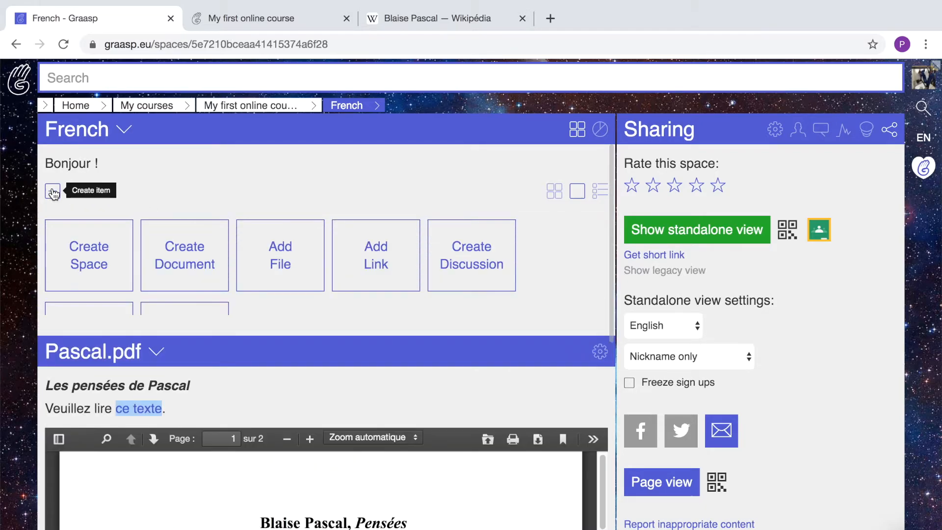
left_click(184, 255)
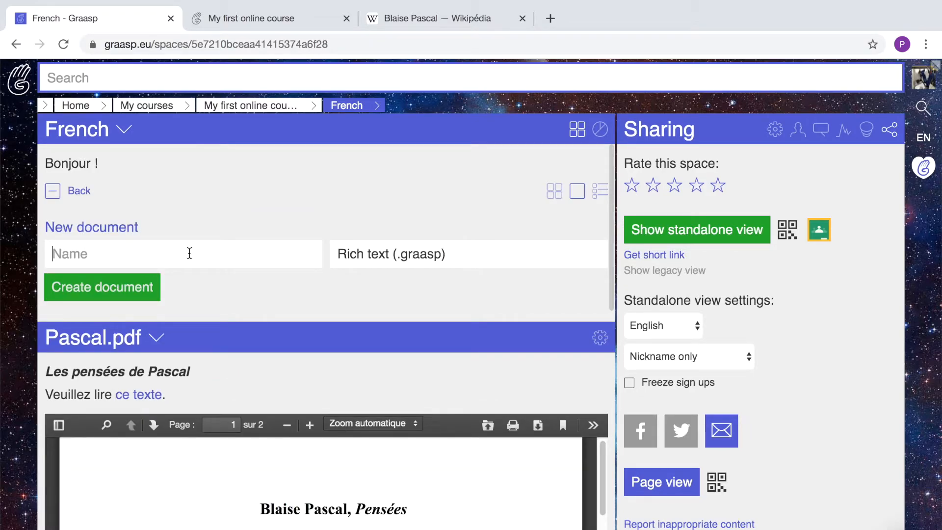
type("My")
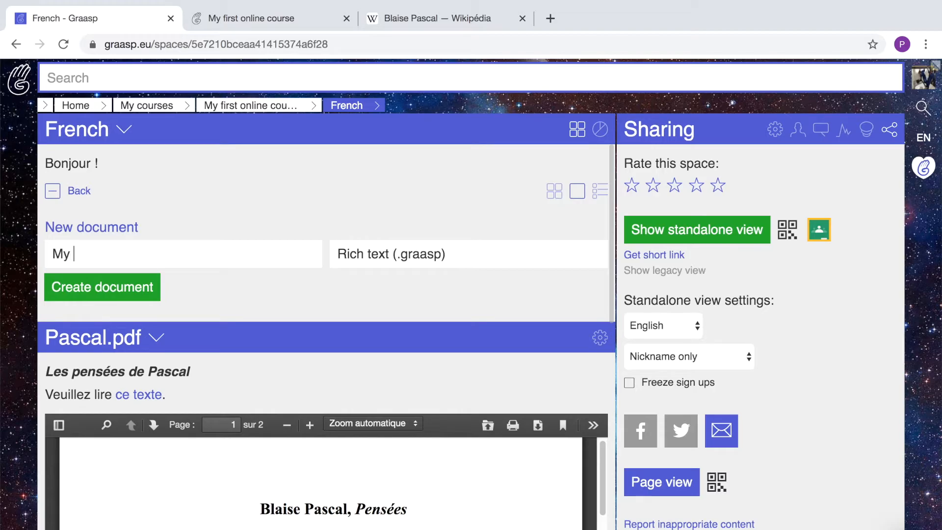
type("text")
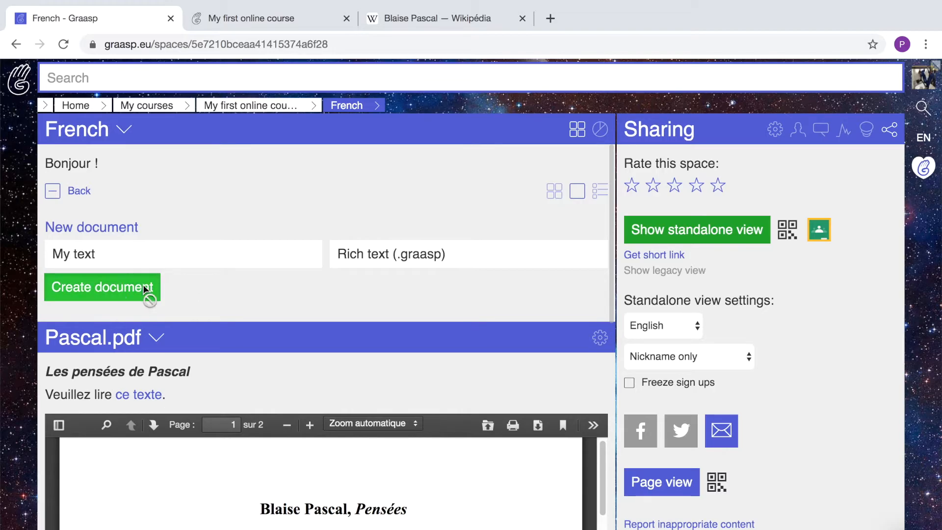
left_click(101, 287)
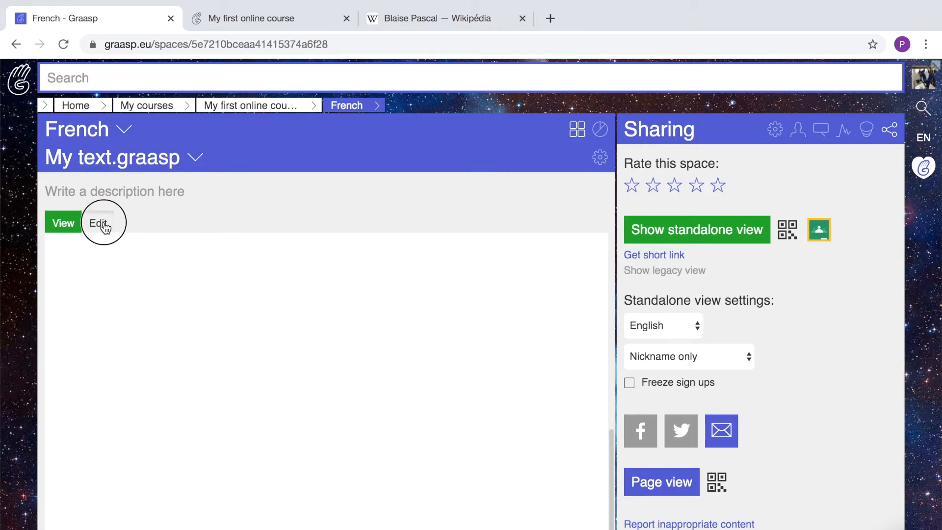
Switch My text.graasp into Edit mode to reveal the formatting toolbar
left_click(97, 223)
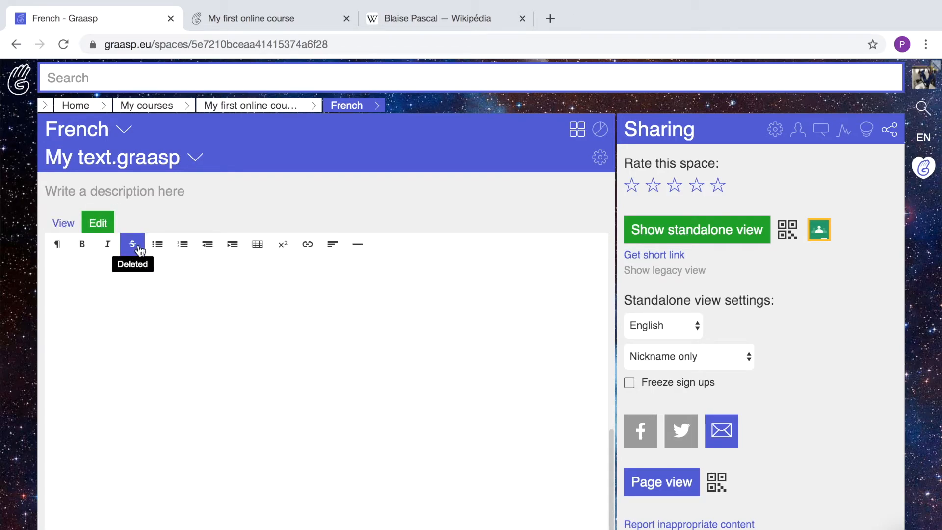
mouse_move(283, 245)
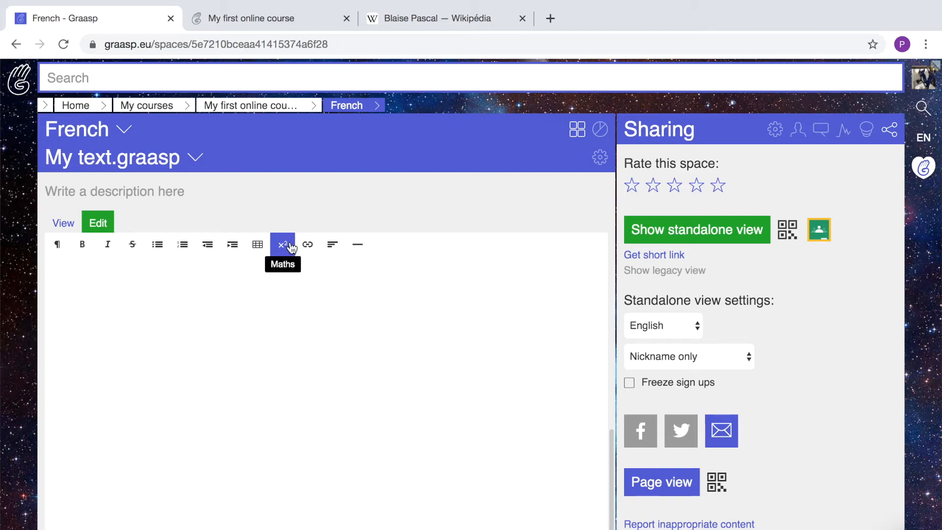
mouse_move(57, 245)
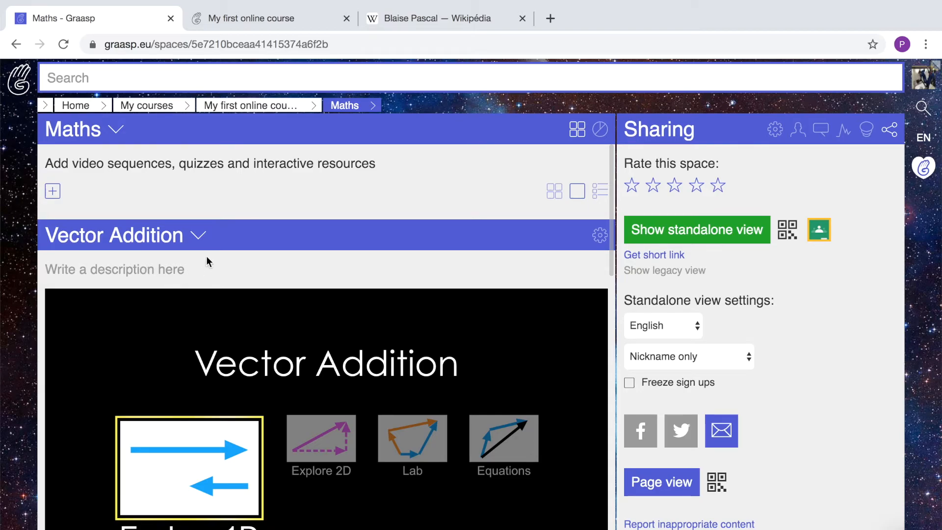
mouse_move(139, 303)
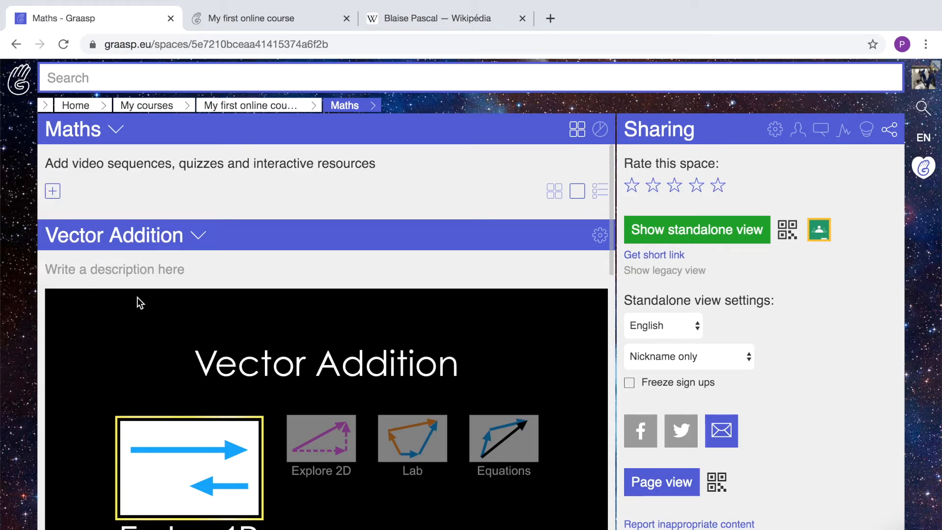
mouse_move(145, 272)
type("V")
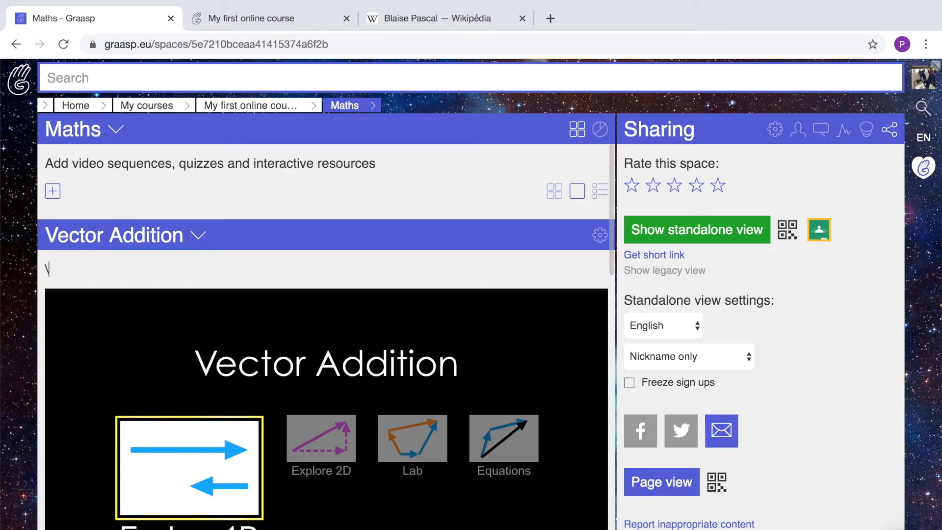
Type the LaTeX opening '\( y = f(x)' into the Vector Addition description
type("(")
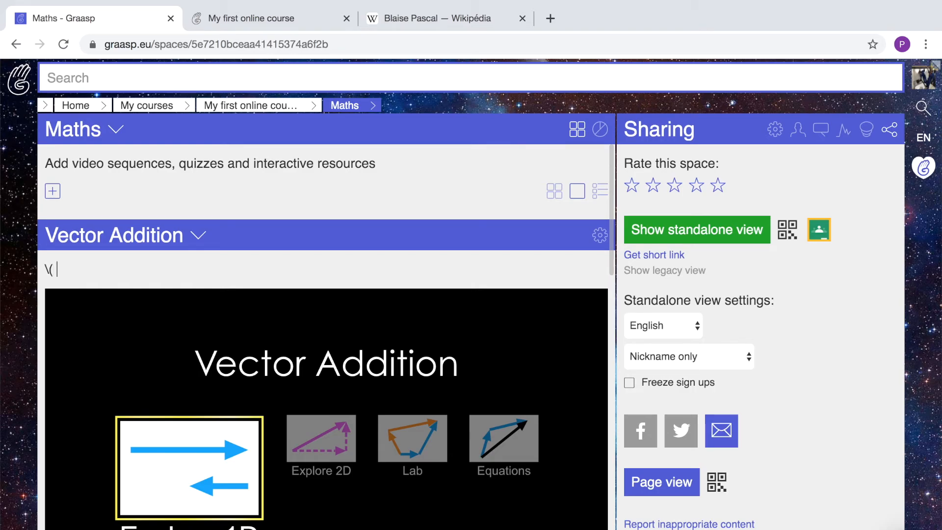
type("y =")
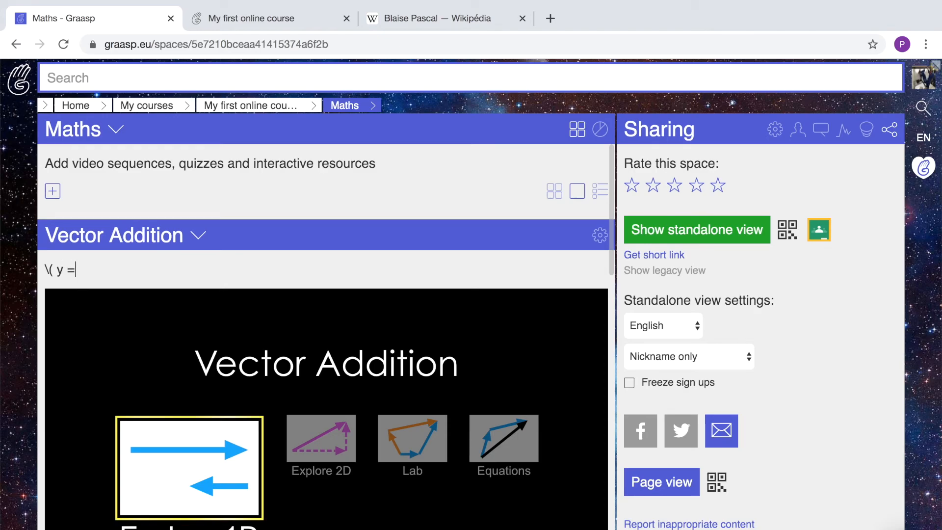
type("f(")
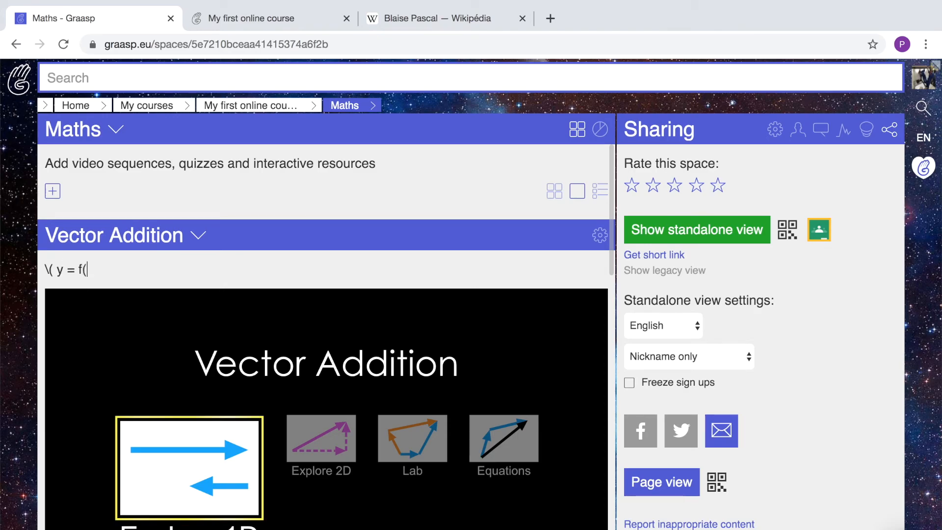
type("x)")
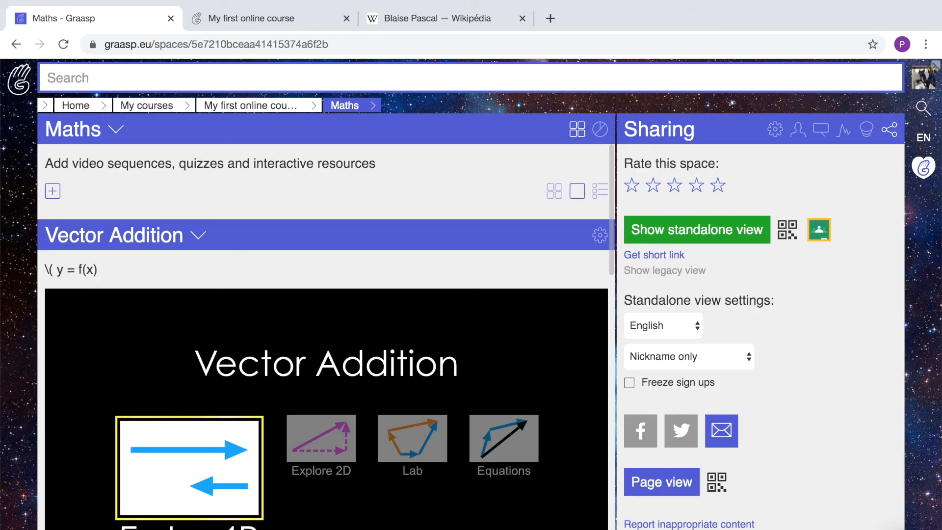